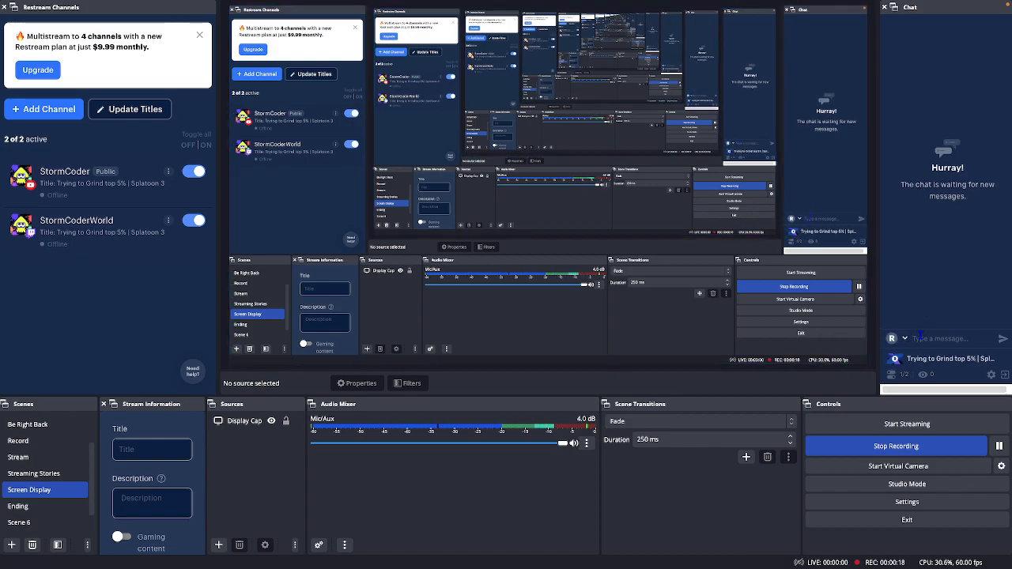
type("?youtube.com")
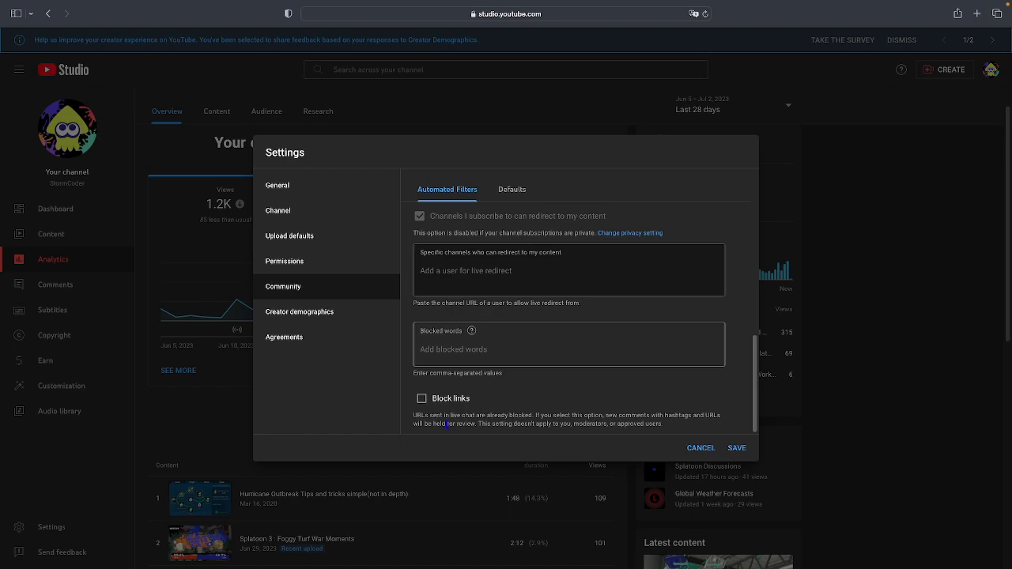
mouse_move(509, 430)
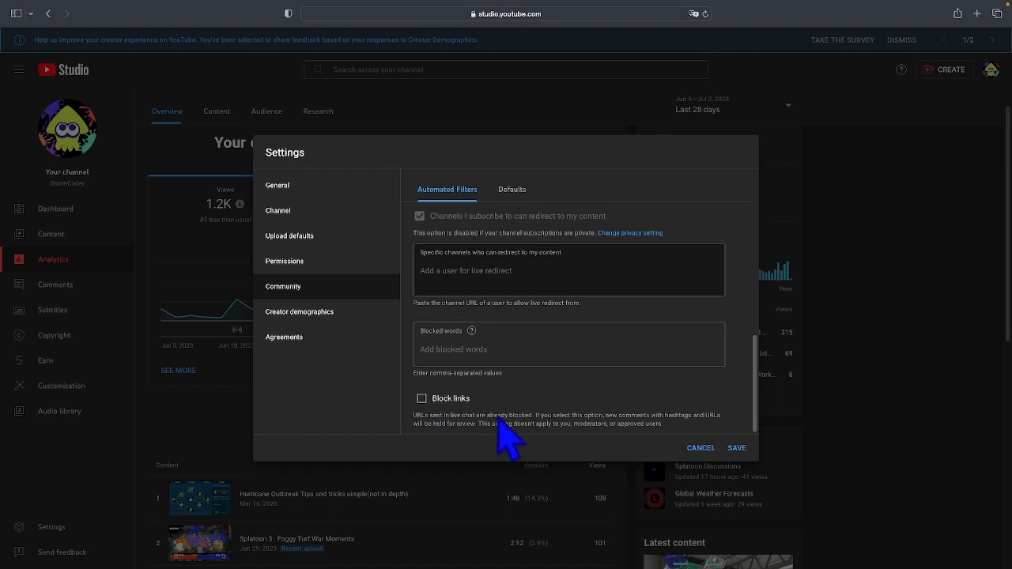